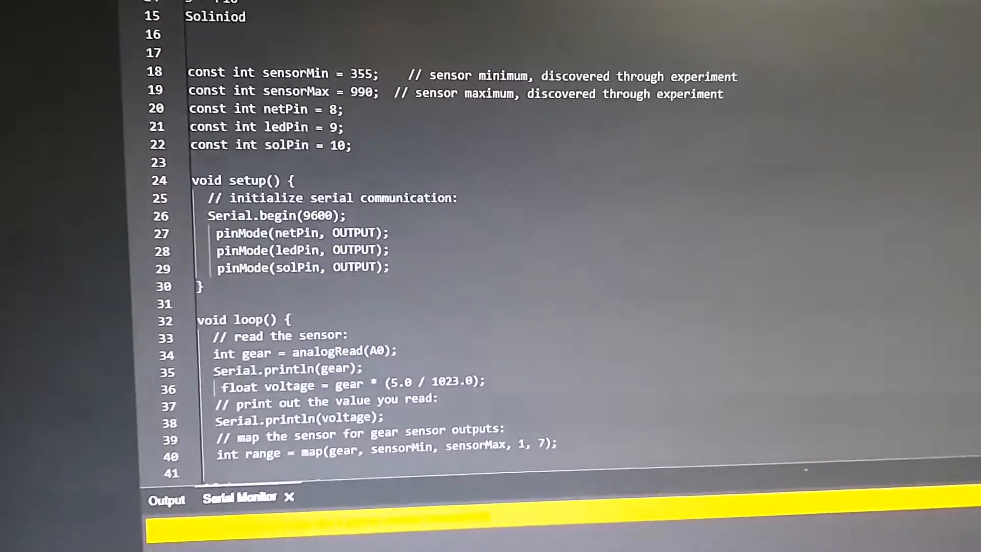
{"action": "scroll", "scroll_direction": "down", "scroll_amount": 3}
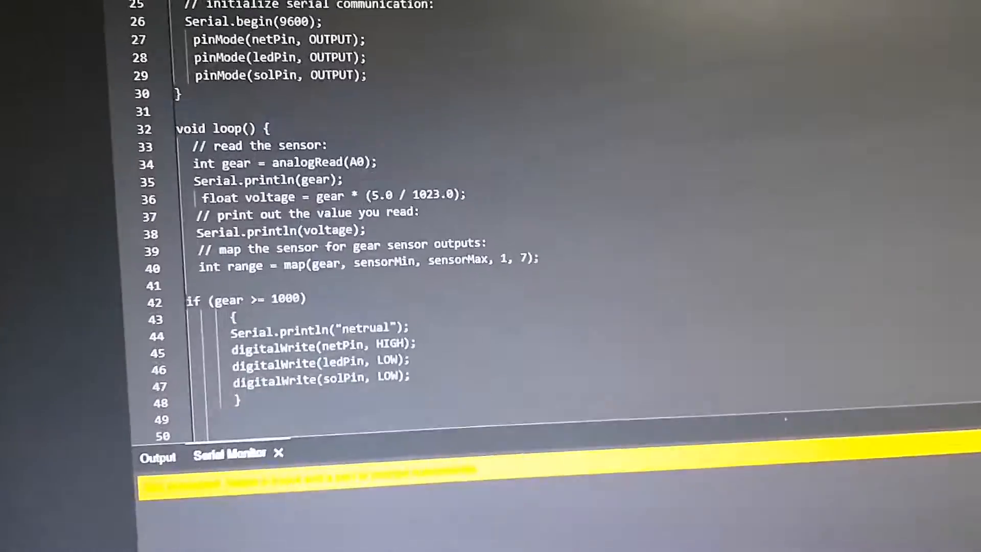
{"action": "scroll", "scroll_direction": "down", "scroll_amount": 3}
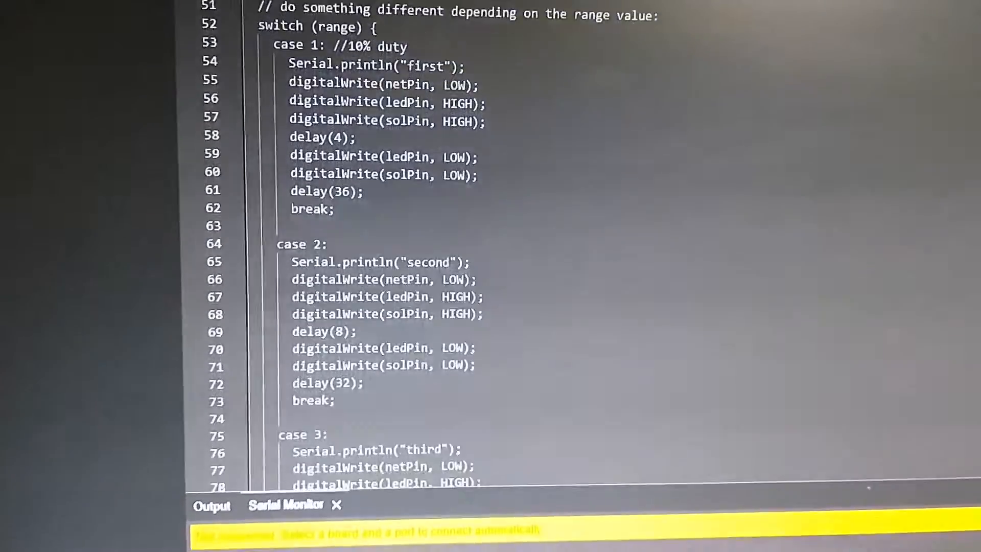
{"action": "scroll", "scroll_direction": "down", "scroll_amount": 3}
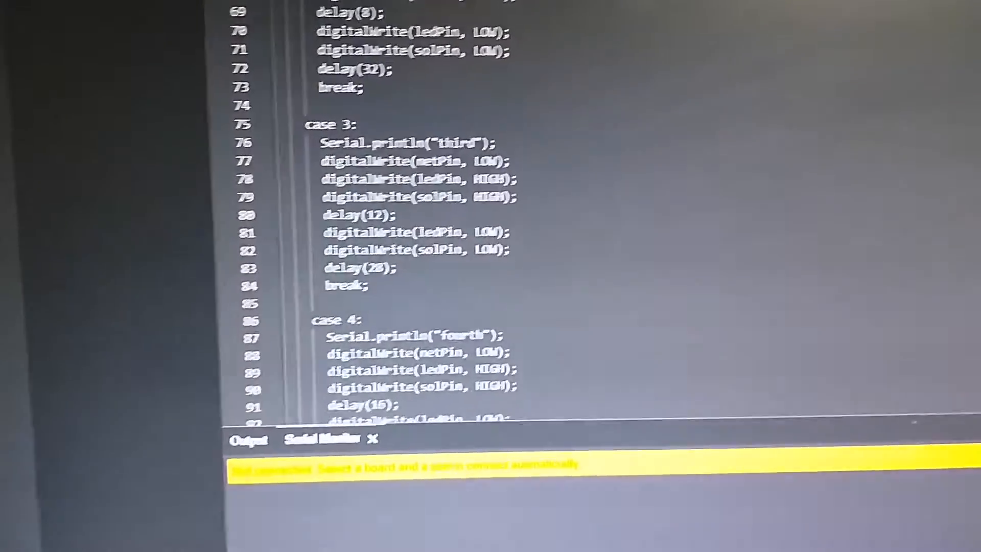
{"action": "scroll", "scroll_direction": "down", "scroll_amount": 3}
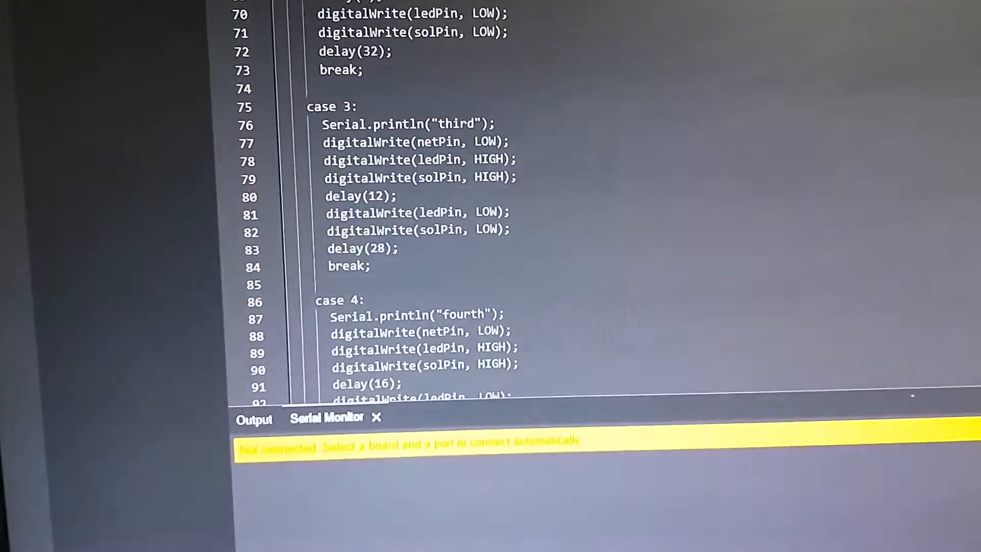
{"action": "scroll", "scroll_direction": "down", "scroll_amount": 3}
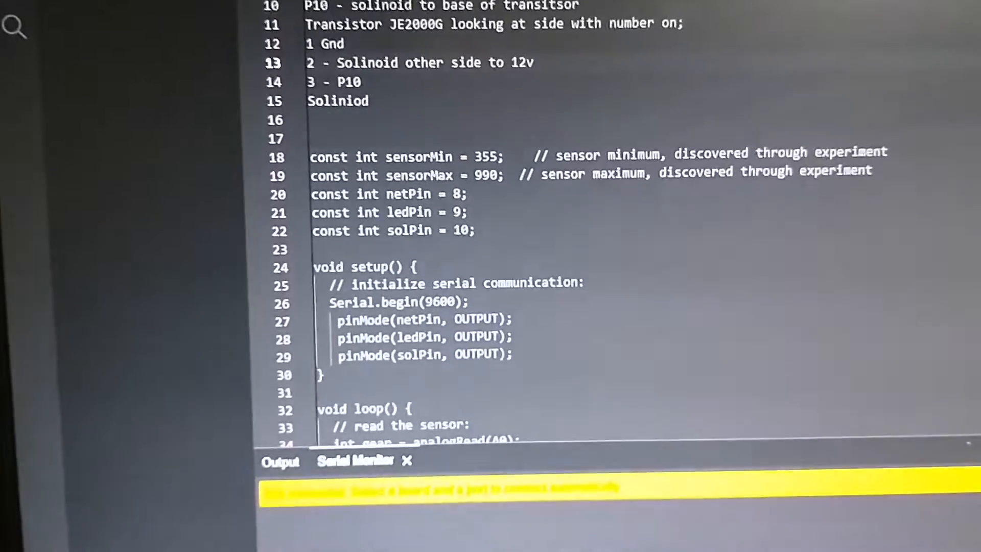
{"action": "scroll", "scroll_direction": "down", "scroll_amount": 3}
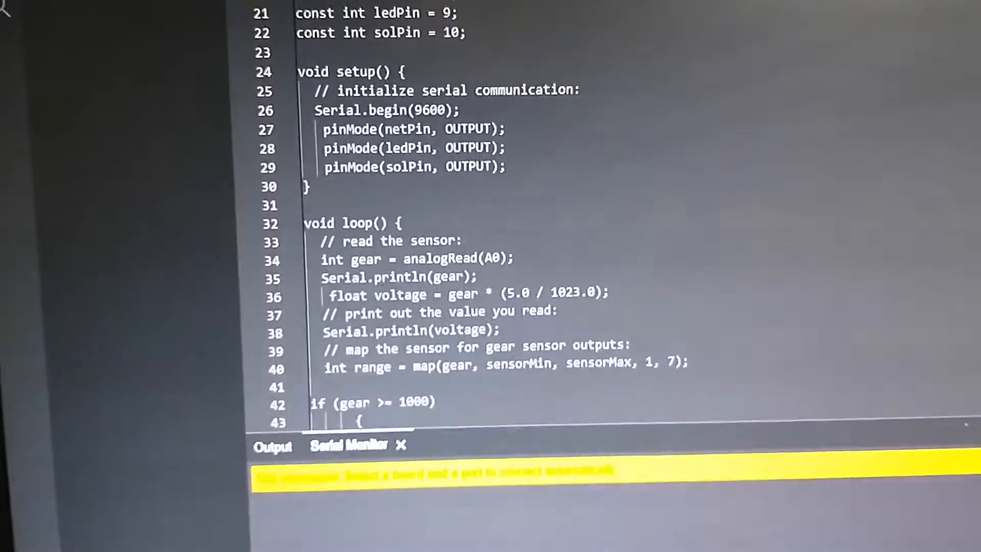
{"action": "scroll", "scroll_direction": "down", "scroll_amount": 3}
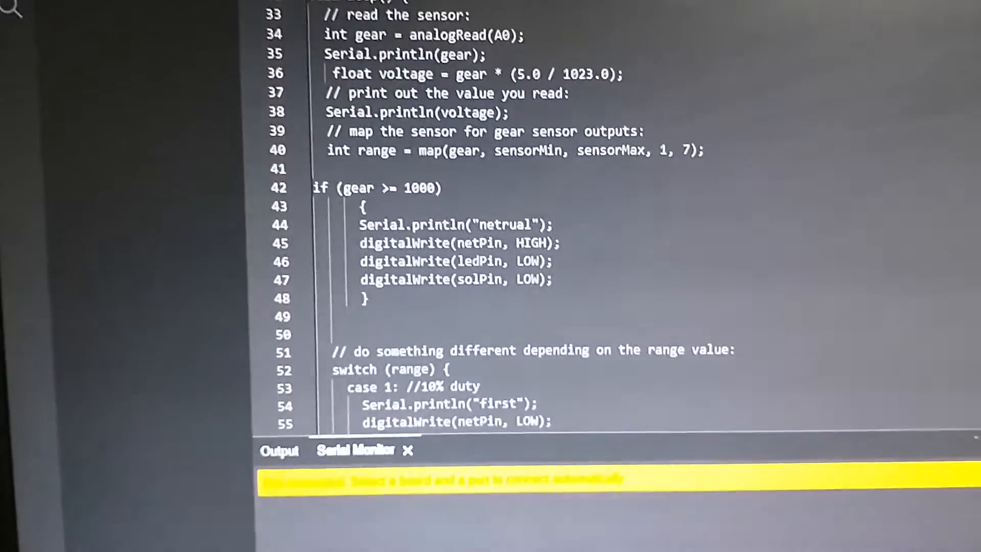
{"action": "scroll", "scroll_direction": "down", "scroll_amount": 3}
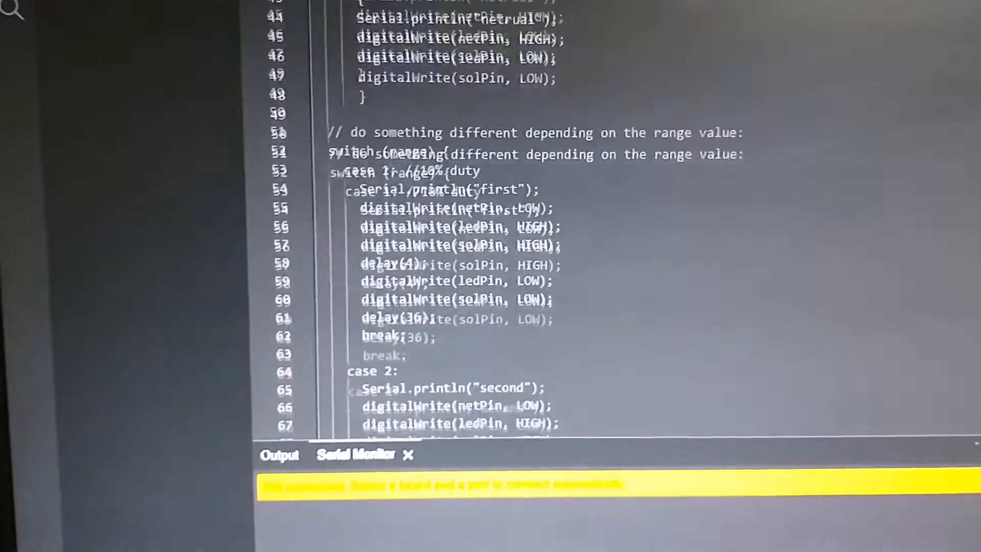
{"action": "scroll", "scroll_direction": "down", "scroll_amount": 3}
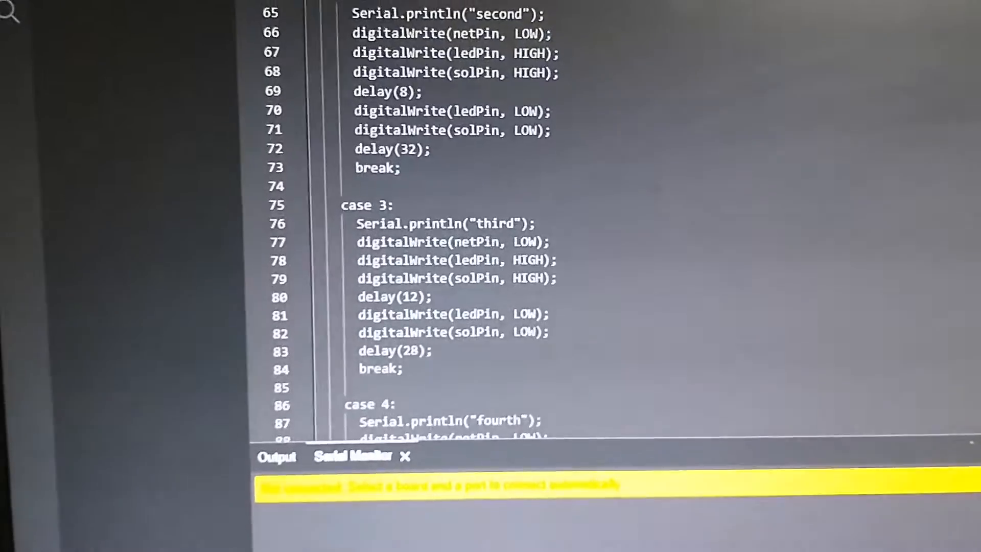
{"action": "scroll", "scroll_direction": "down", "scroll_amount": 3}
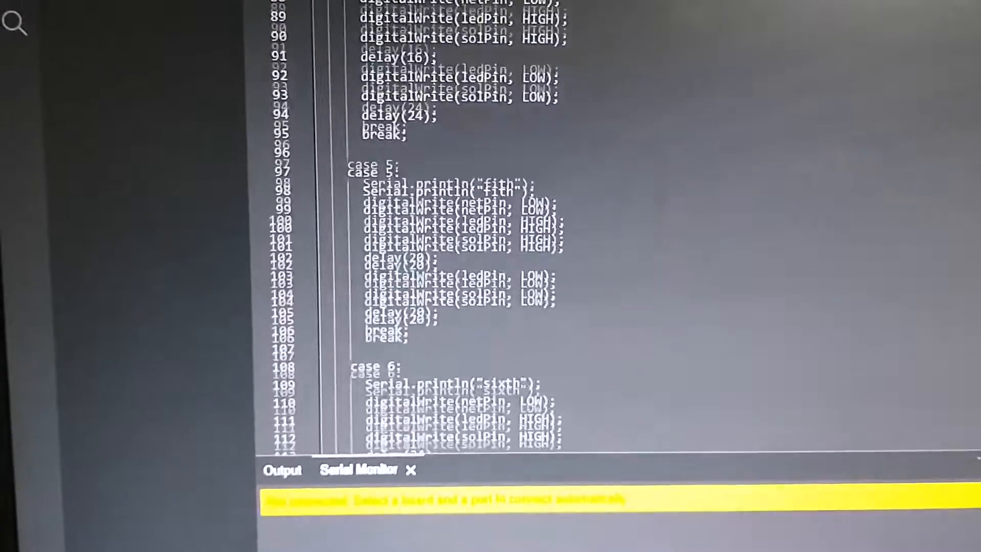
{"action": "scroll", "scroll_direction": "down", "scroll_amount": 3}
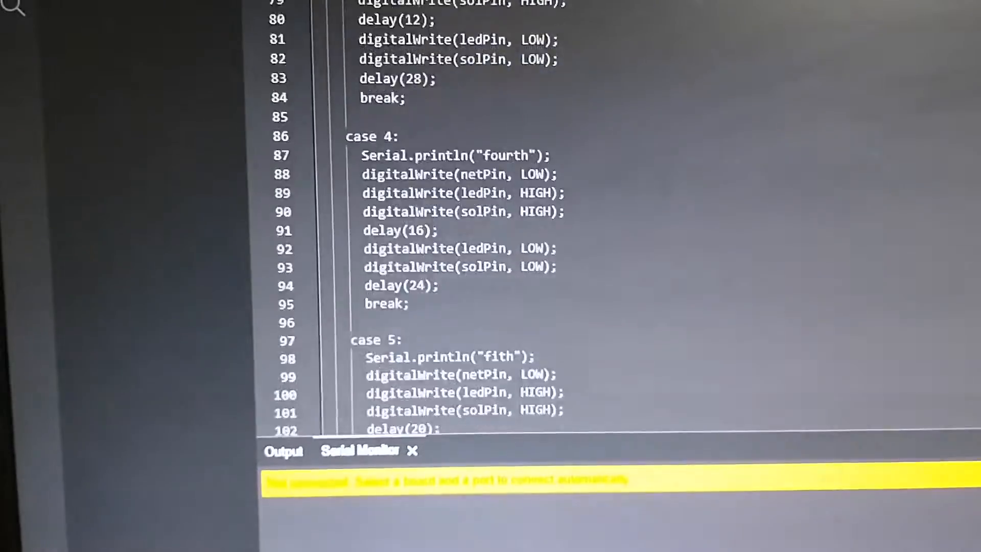
{"action": "scroll", "scroll_direction": "down", "scroll_amount": 3}
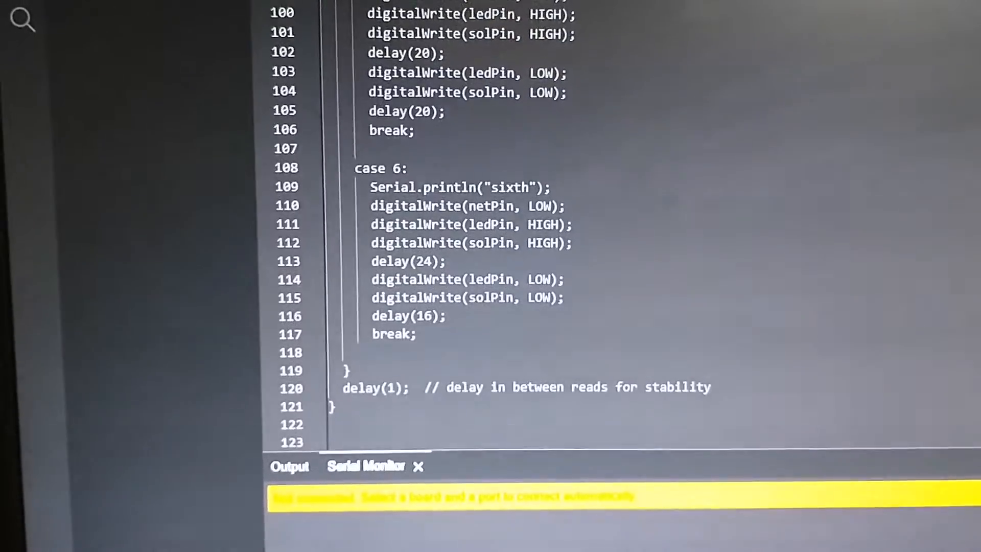